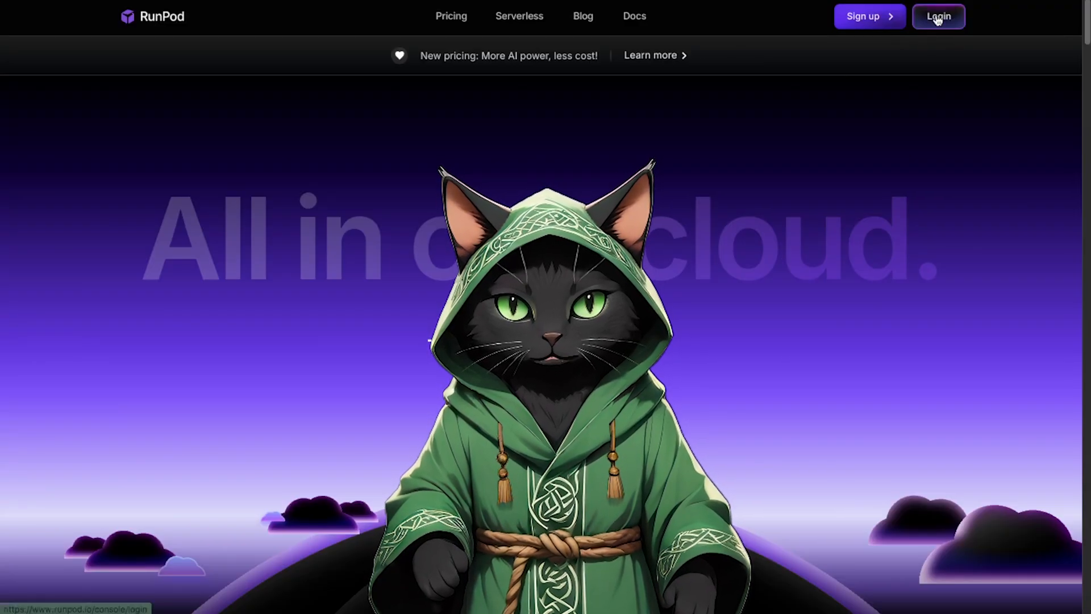
# Step: Log in to the RunPod account from the homepage
pyautogui.click(937, 16)
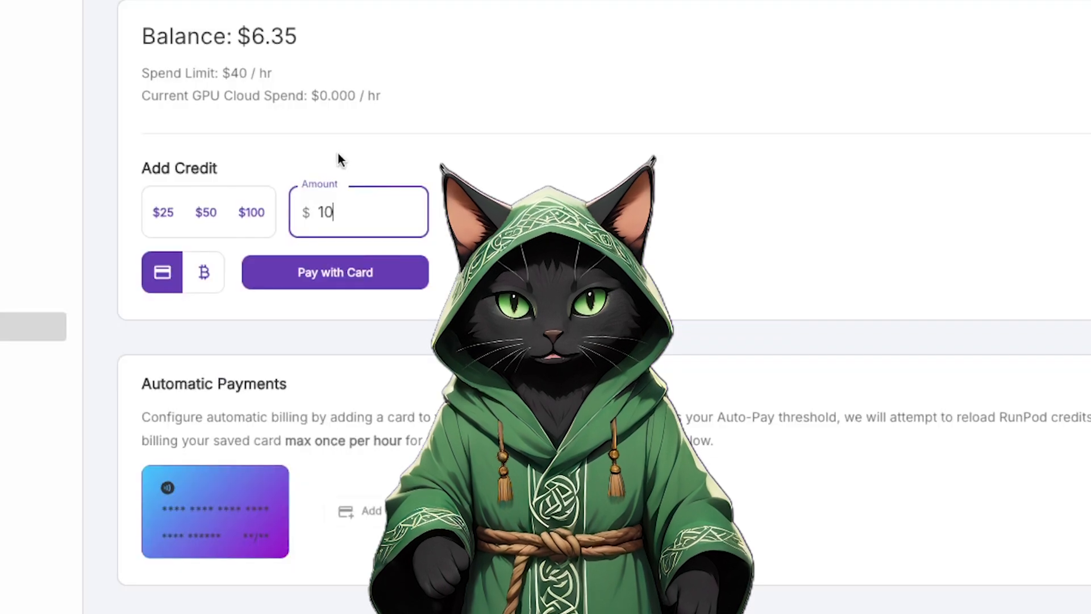
pyautogui.moveTo(291, 131)
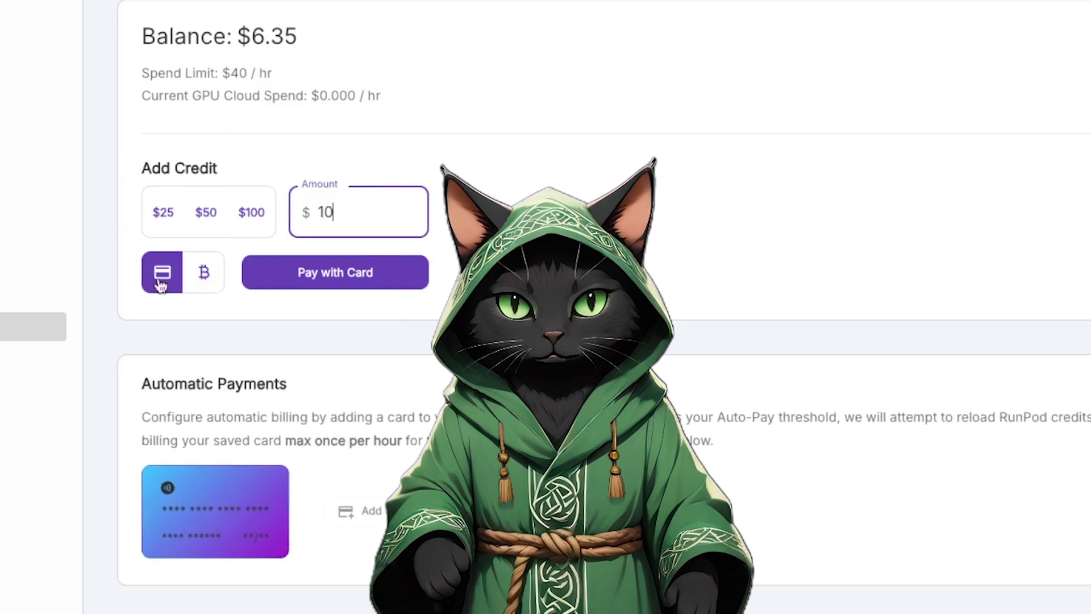
pyautogui.moveTo(377, 136)
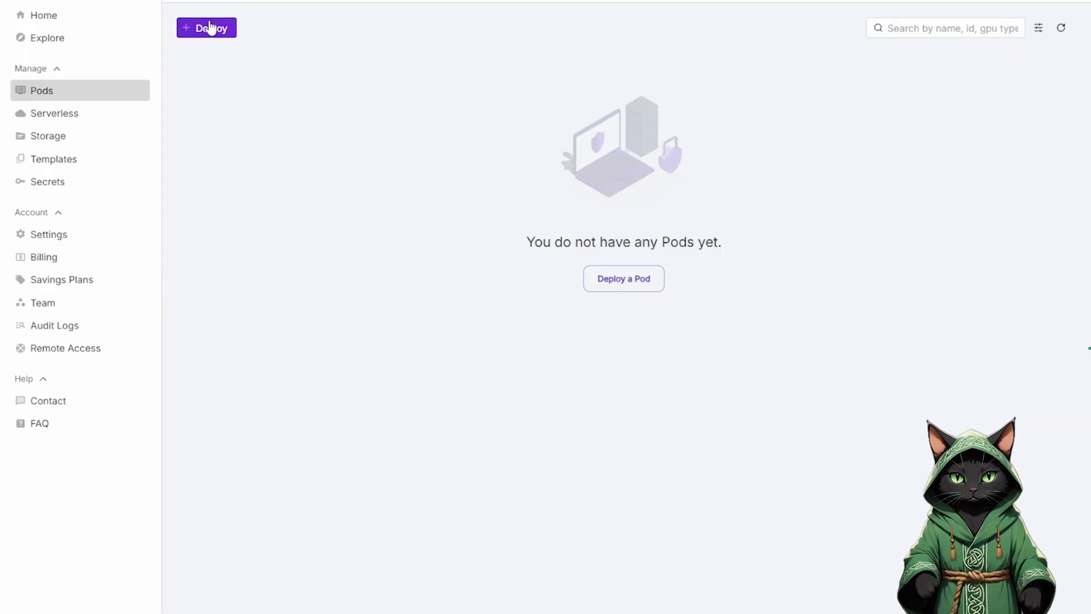
# Step: Start a new pod deployment filtered to Community Cloud machines with the internet speed filter opened
pyautogui.click(206, 27)
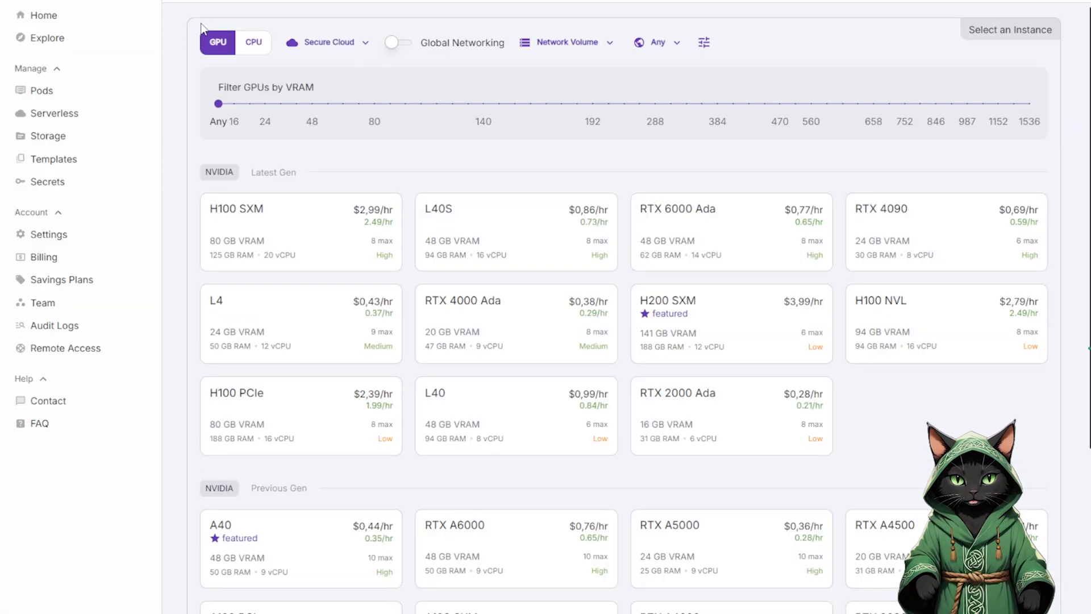
pyautogui.click(328, 42)
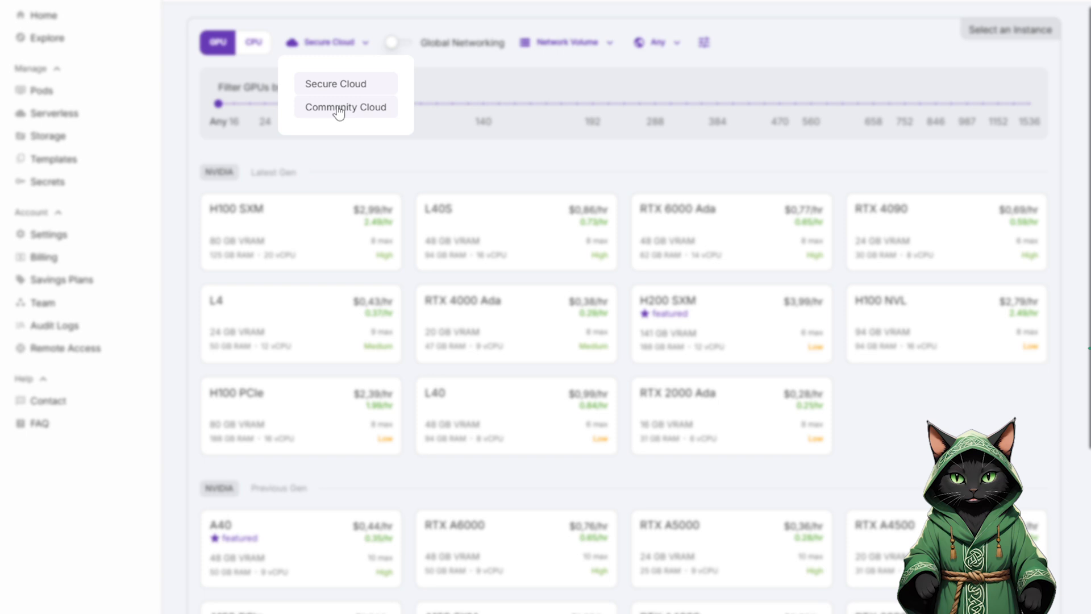
pyautogui.click(346, 107)
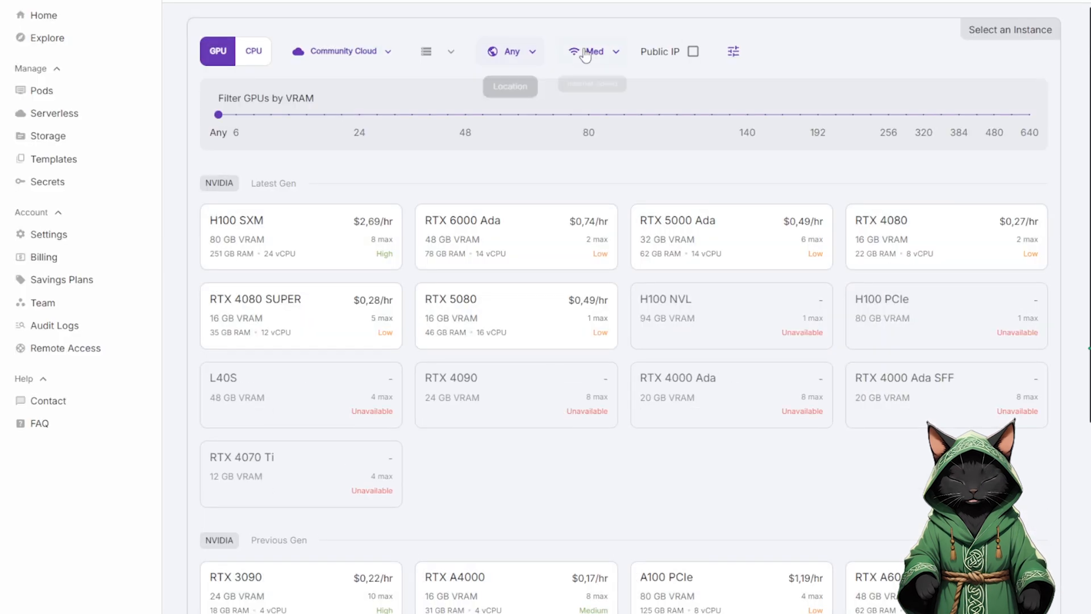
pyautogui.click(591, 51)
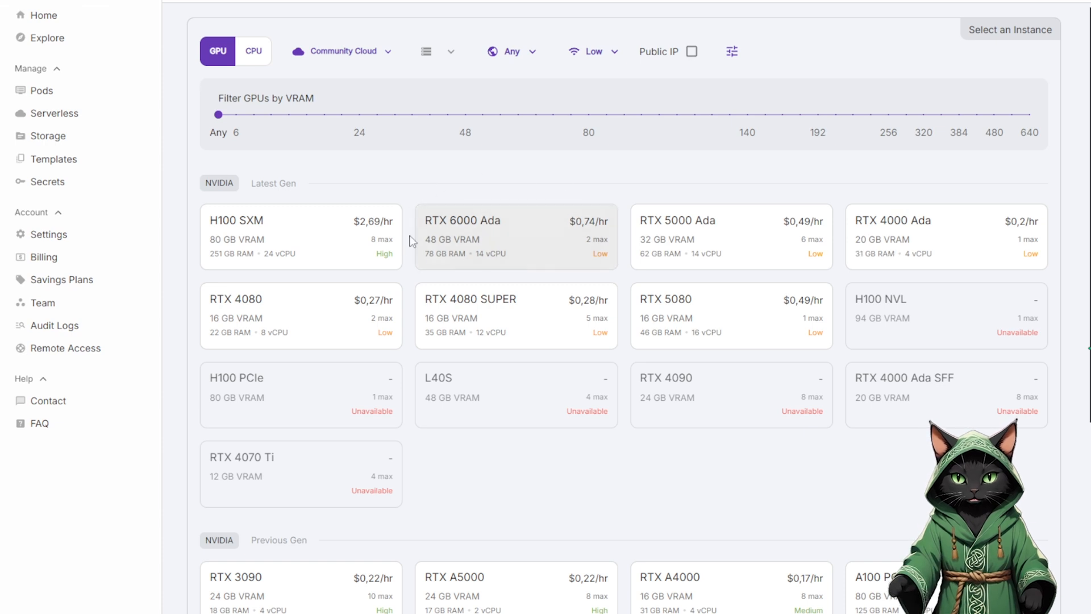
pyautogui.moveTo(440, 171)
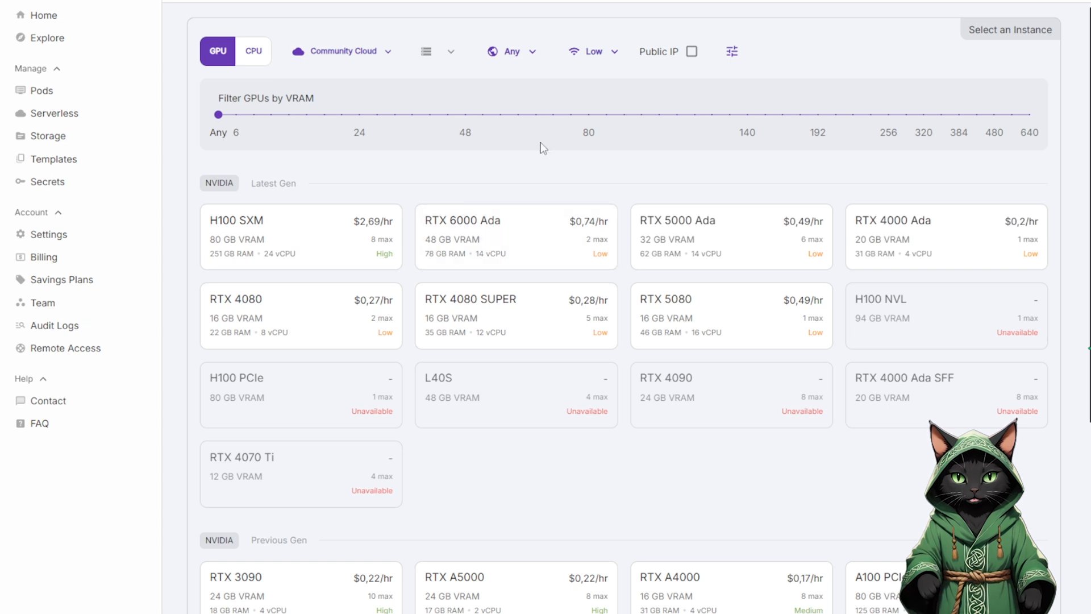
pyautogui.moveTo(493, 256)
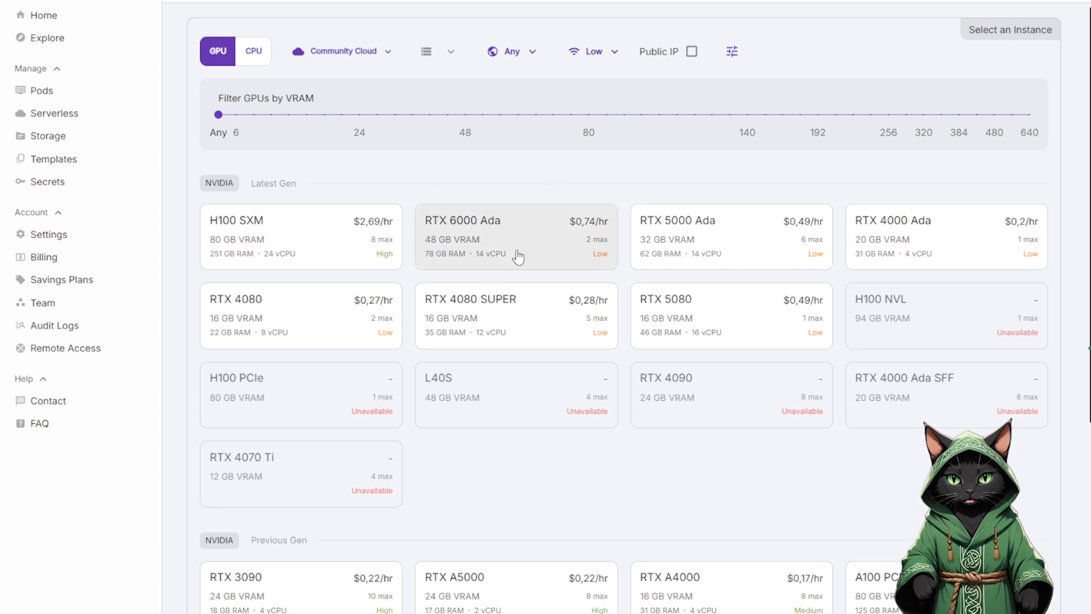
pyautogui.moveTo(440, 262)
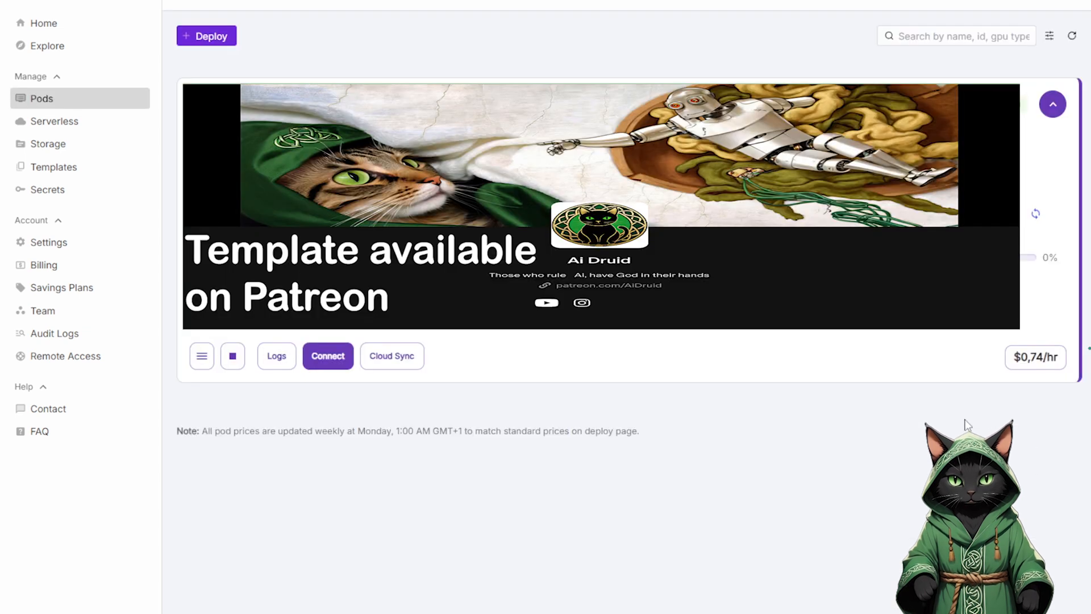
pyautogui.moveTo(313, 430)
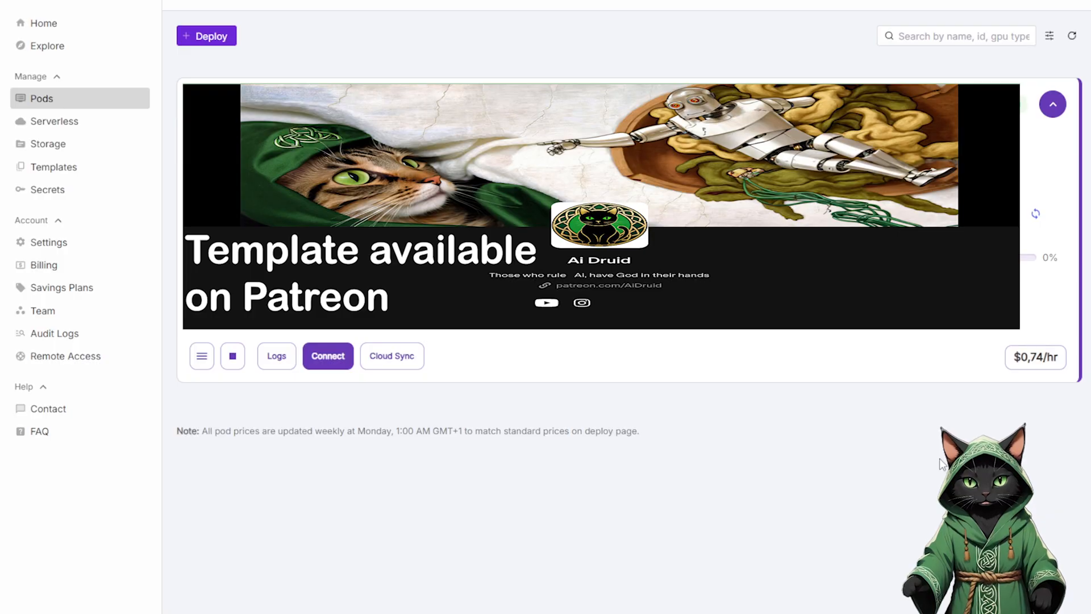
pyautogui.moveTo(722, 449)
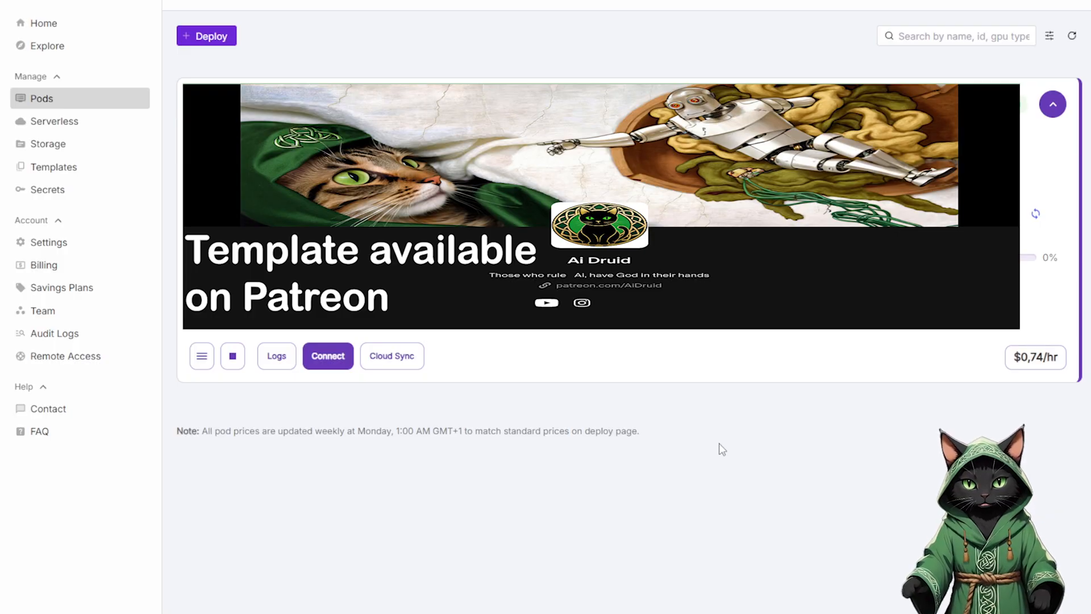
pyautogui.moveTo(556, 432)
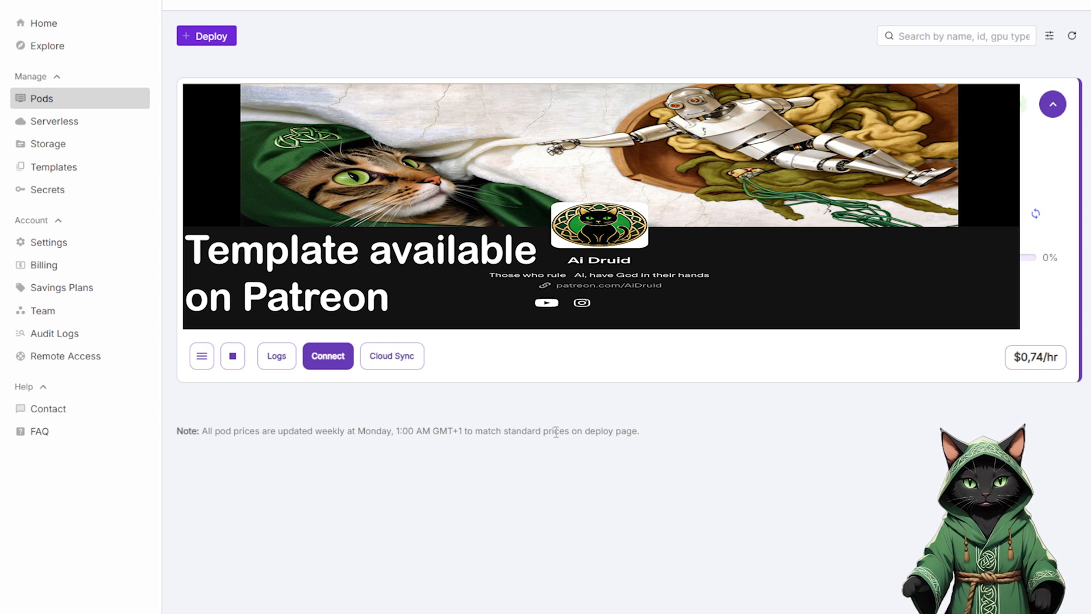
pyautogui.moveTo(500, 405)
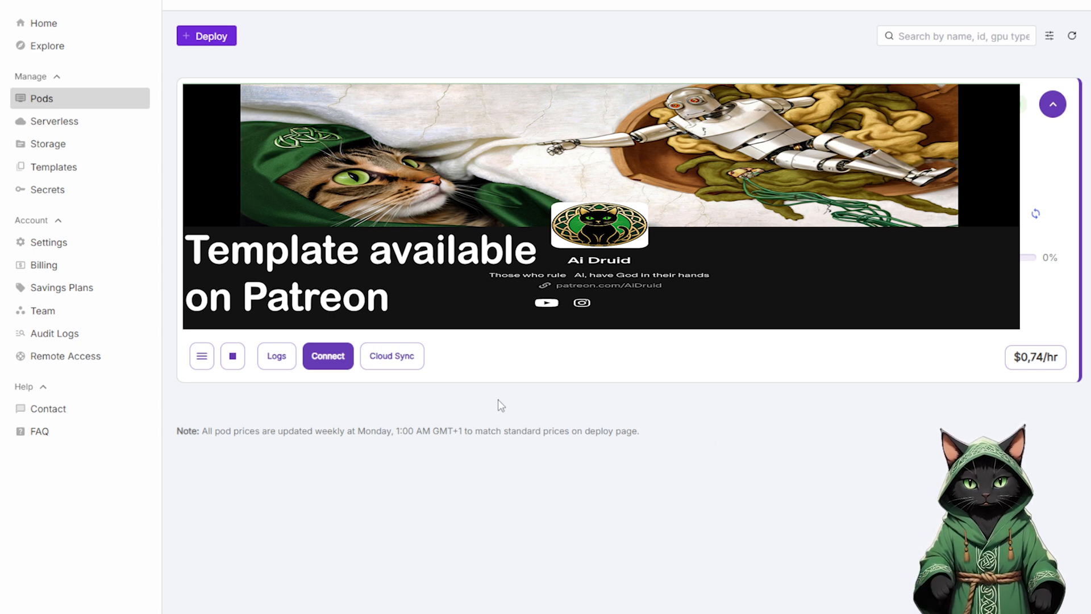
pyautogui.moveTo(349, 396)
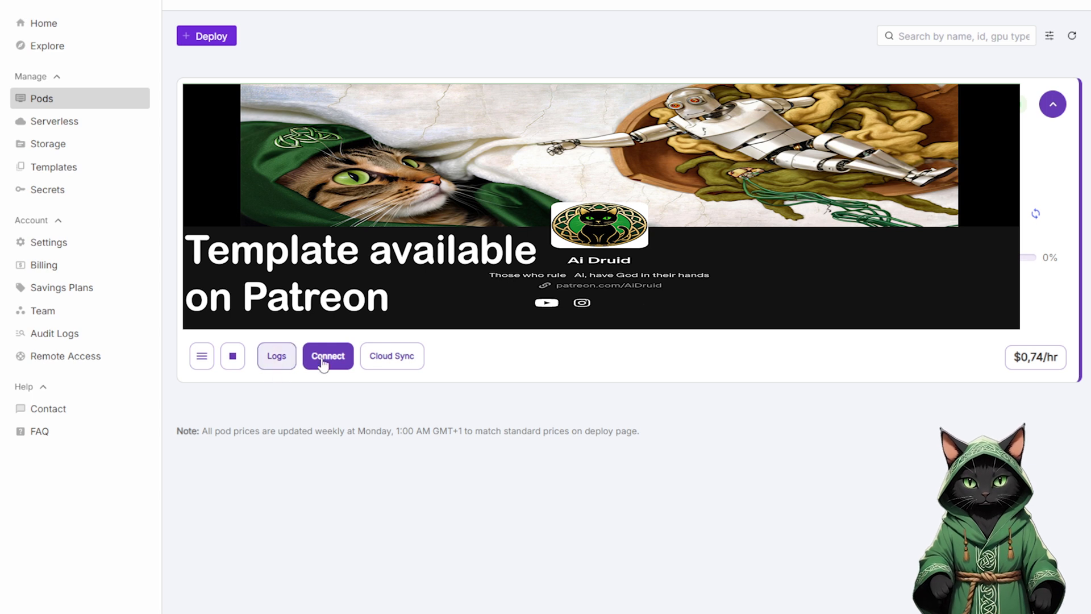
pyautogui.click(328, 355)
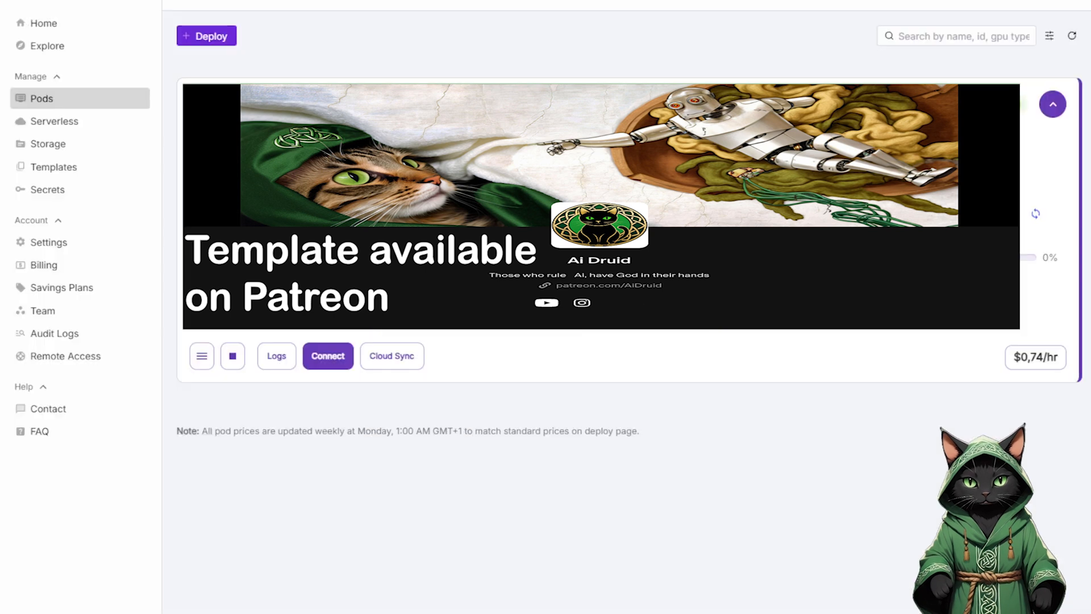
pyautogui.click(276, 356)
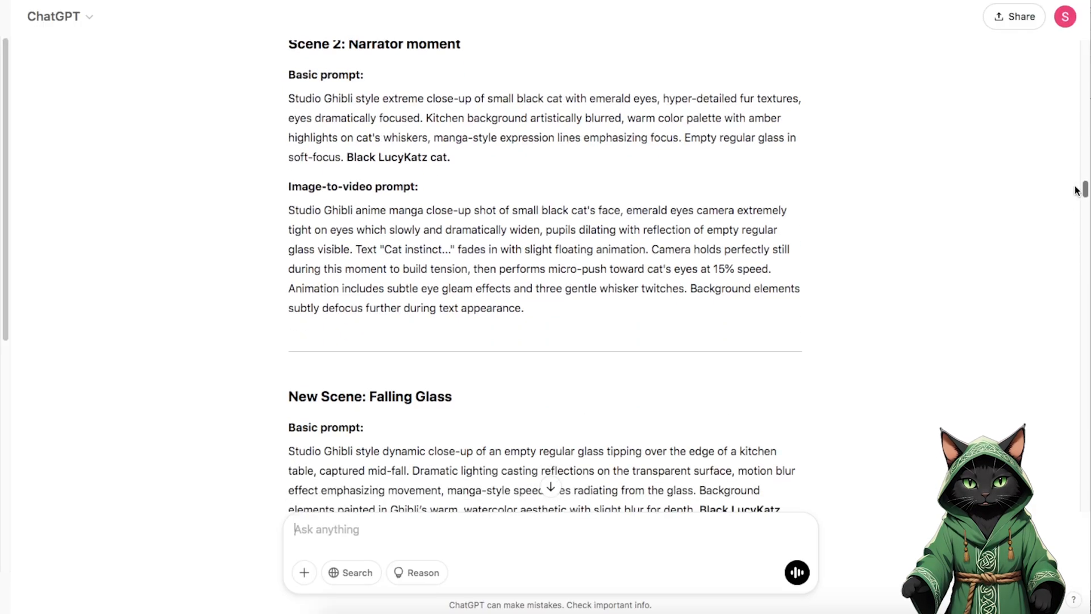
# Step: Scroll through ChatGPT's scene-by-scene black cat prompts up to Scene 6
pyautogui.scroll(-3)
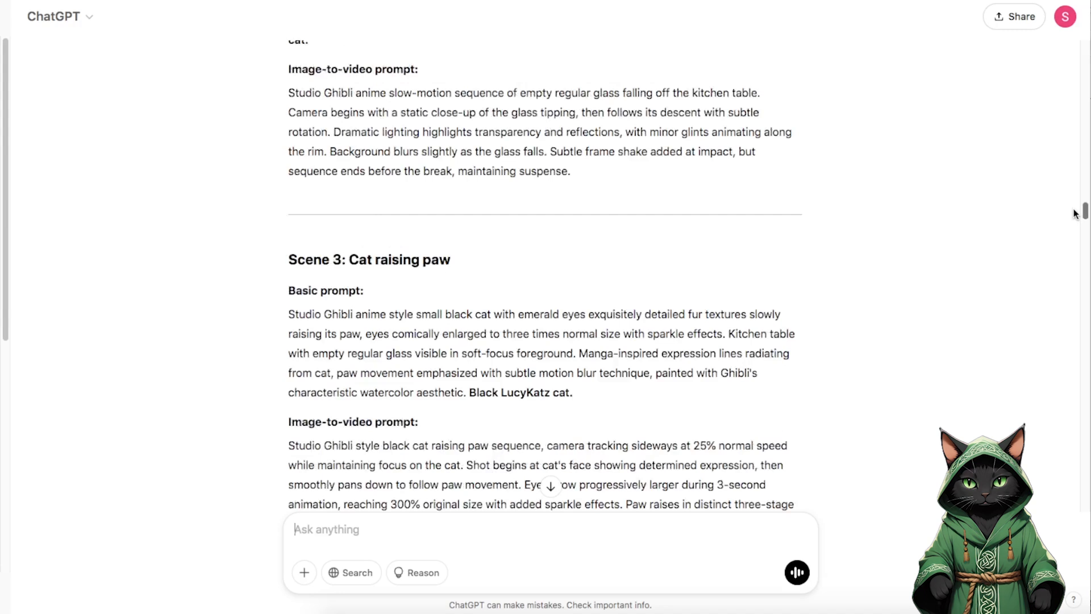
pyautogui.scroll(-3)
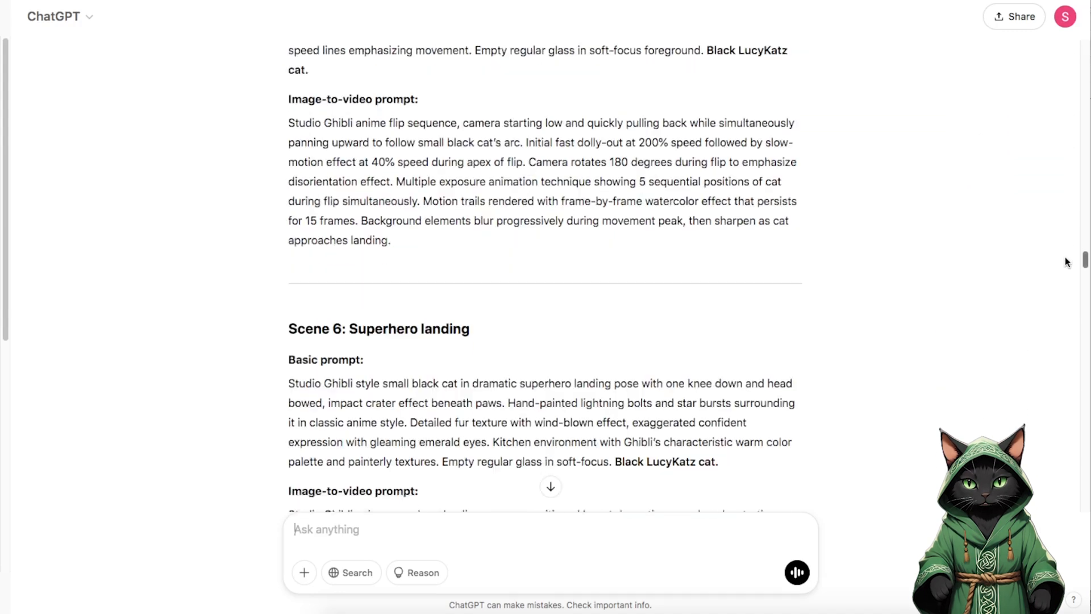
pyautogui.scroll(-3)
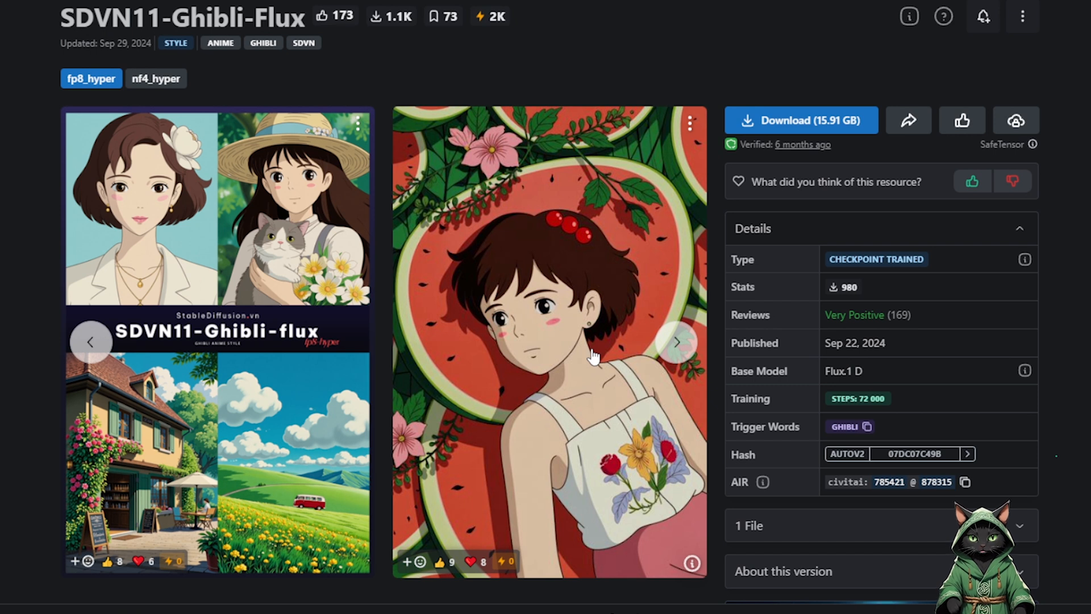
pyautogui.moveTo(531, 343)
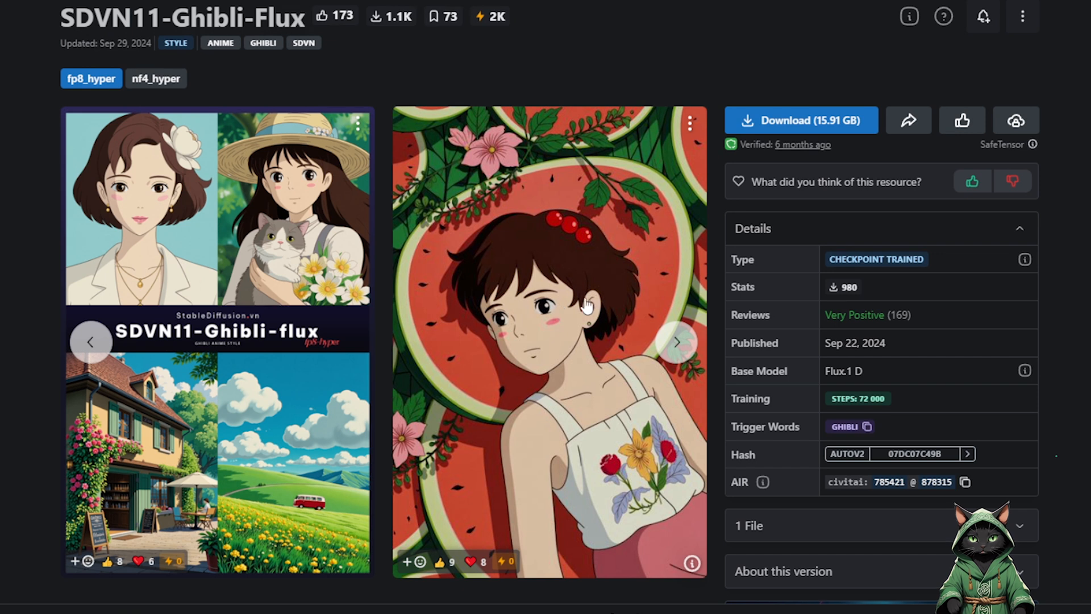
pyautogui.moveTo(884, 436)
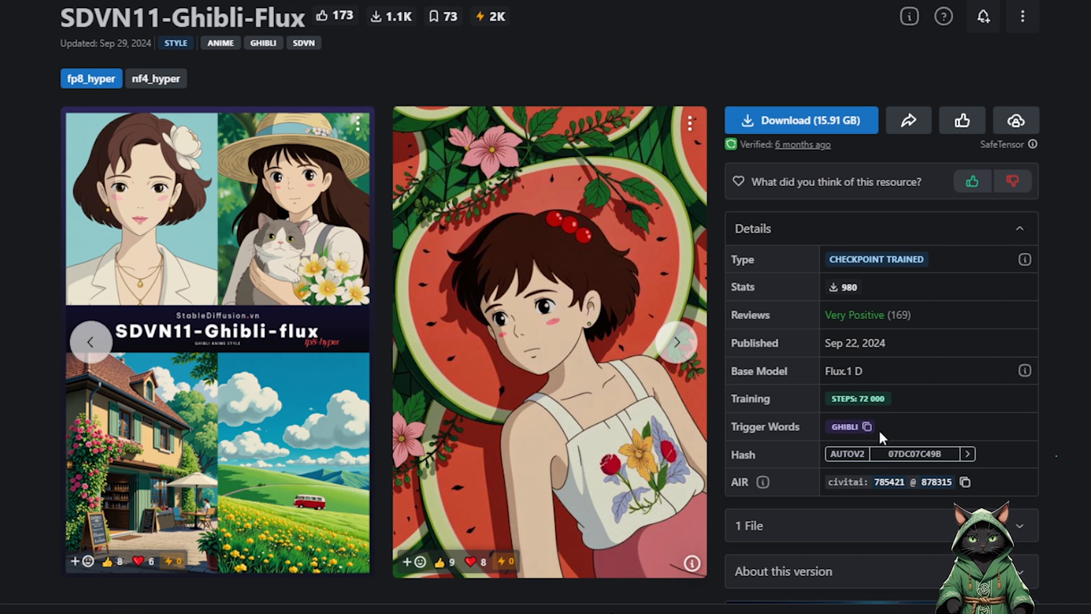
pyautogui.moveTo(600, 367)
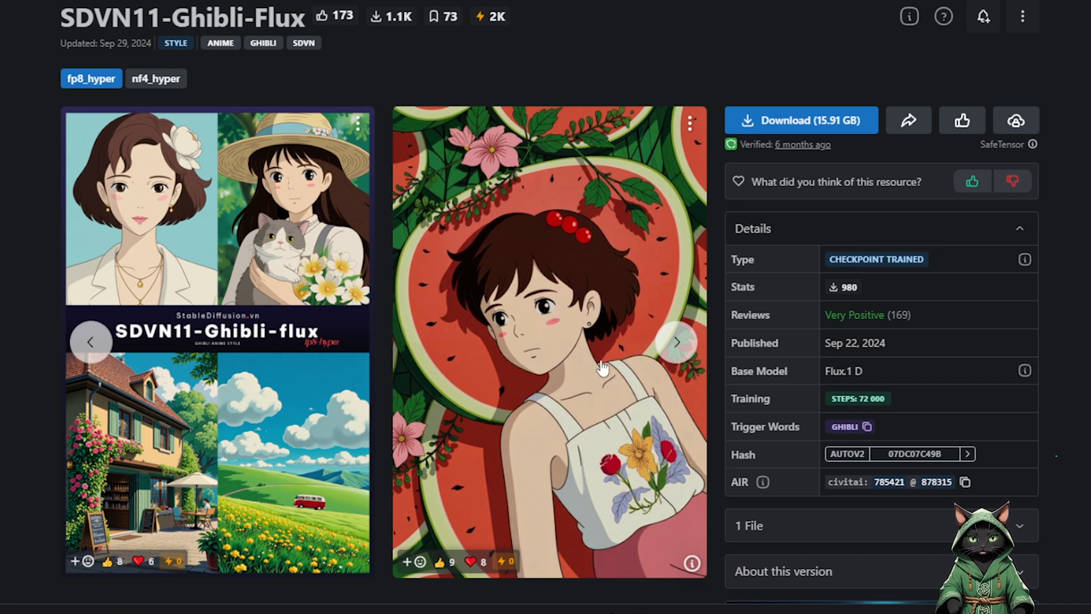
pyautogui.moveTo(602, 370)
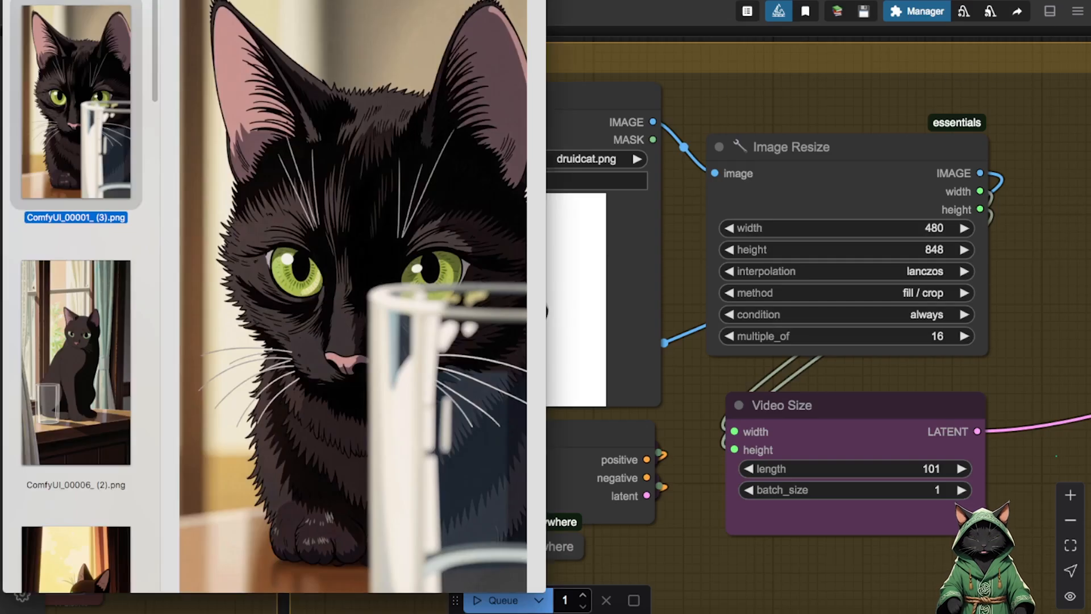
# Step: Select ComfyUI_00001_ (3).png, the close-up black cat image, in the Load Image node
pyautogui.click(75, 360)
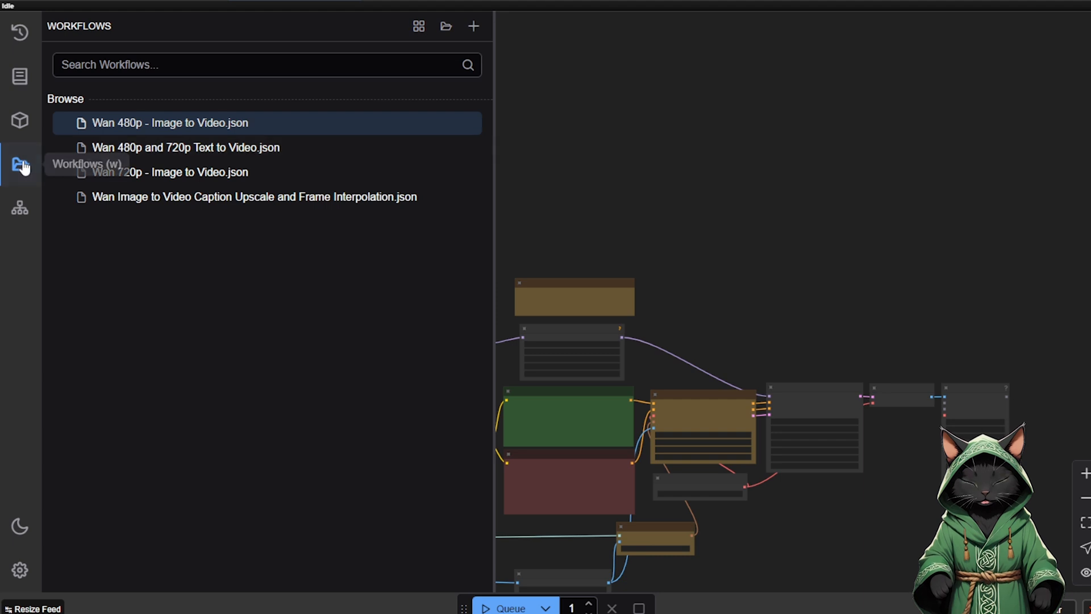
# Step: Load 'Wan 480p - Image to Video.json' from the Workflows sidebar
pyautogui.click(20, 166)
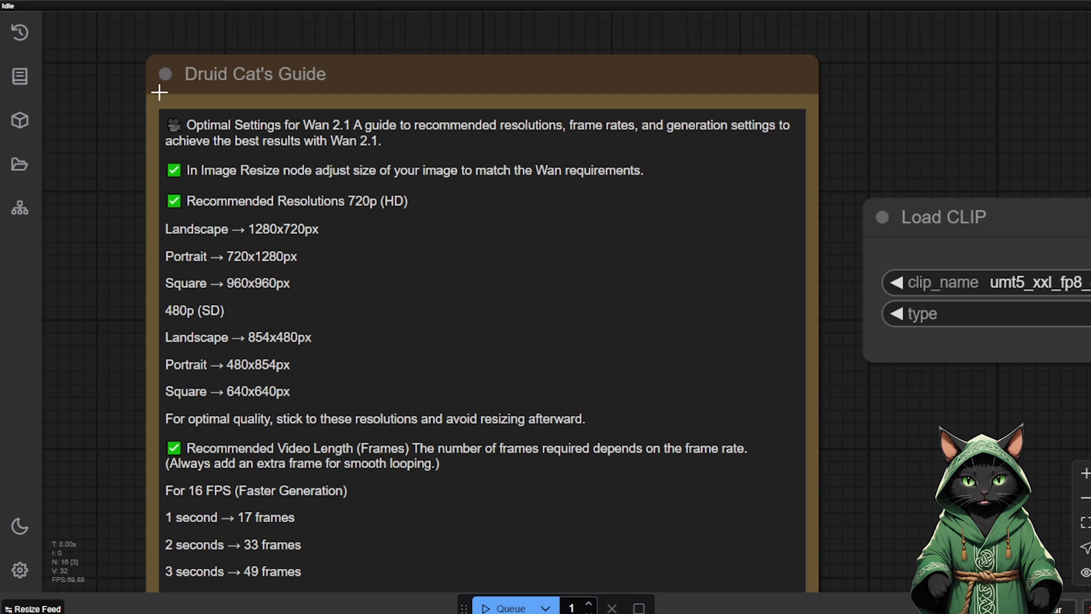
pyautogui.moveTo(110, 374)
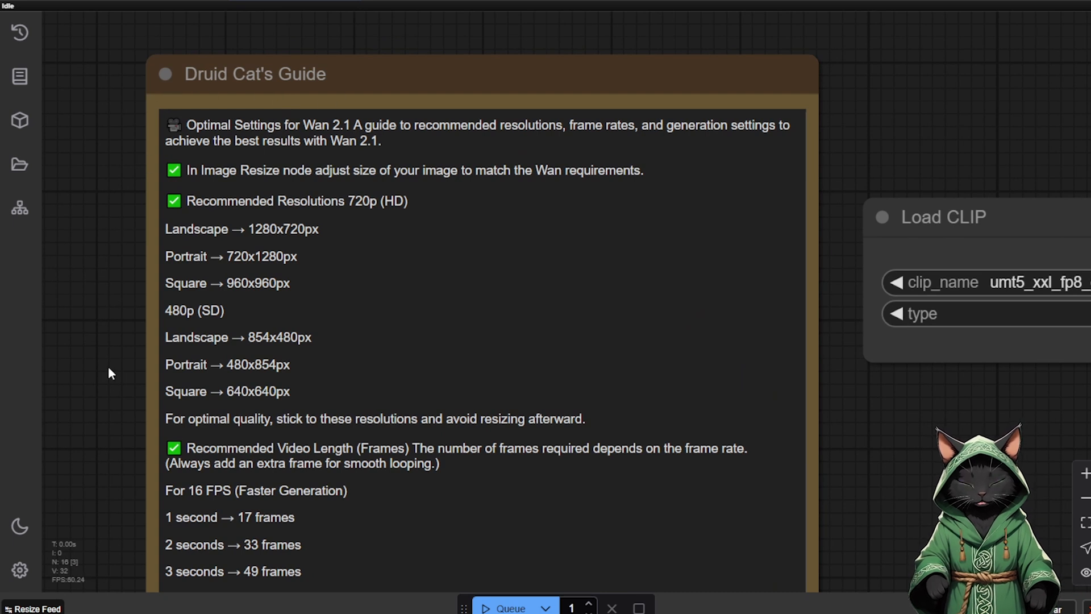
pyautogui.moveTo(134, 186)
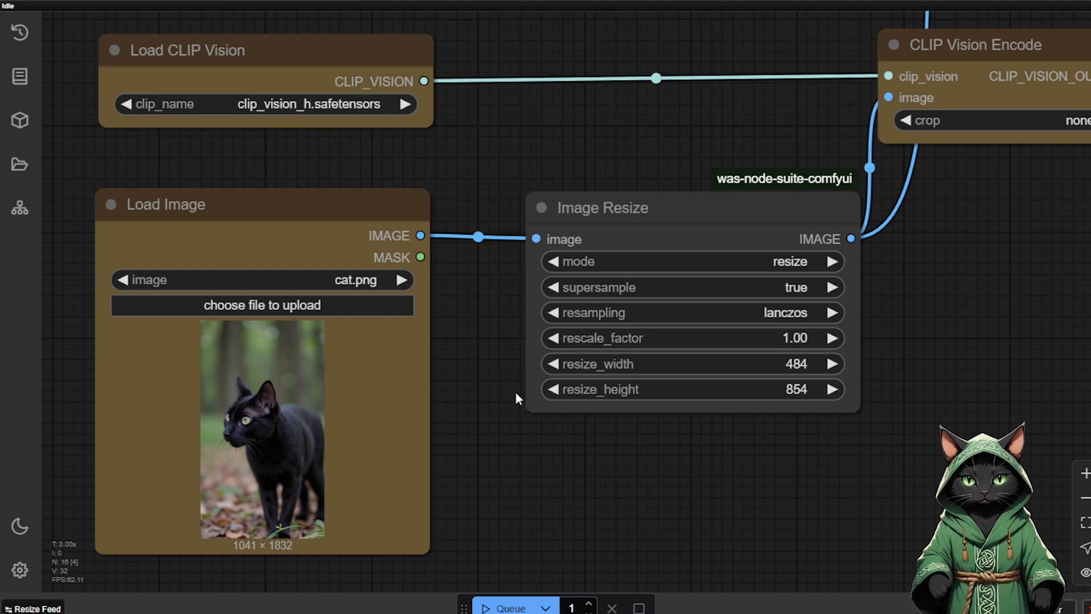
pyautogui.moveTo(792, 373)
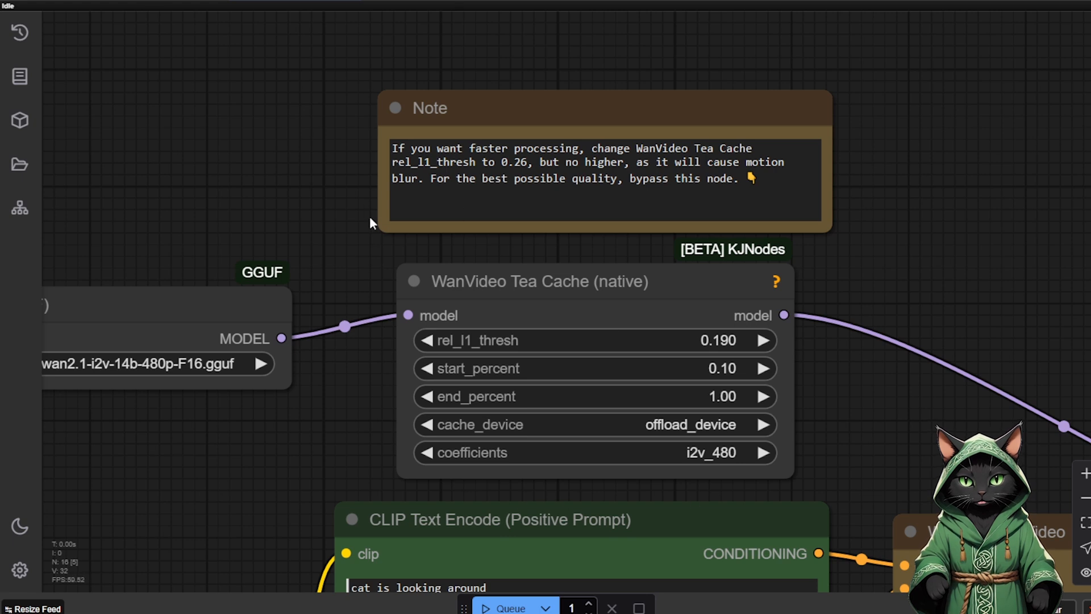
pyautogui.moveTo(389, 238)
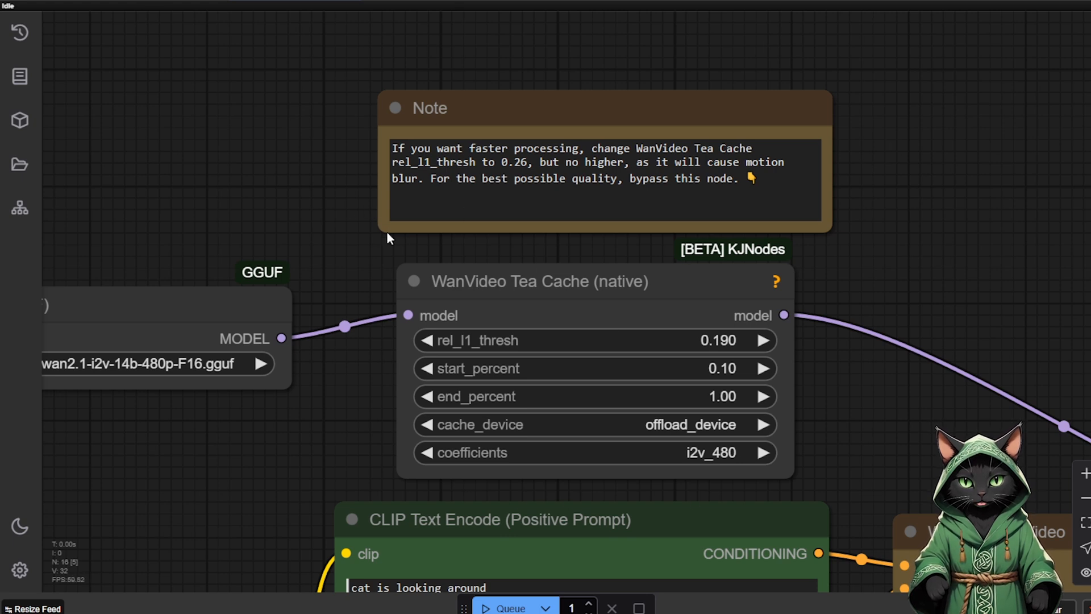
pyautogui.moveTo(944, 162)
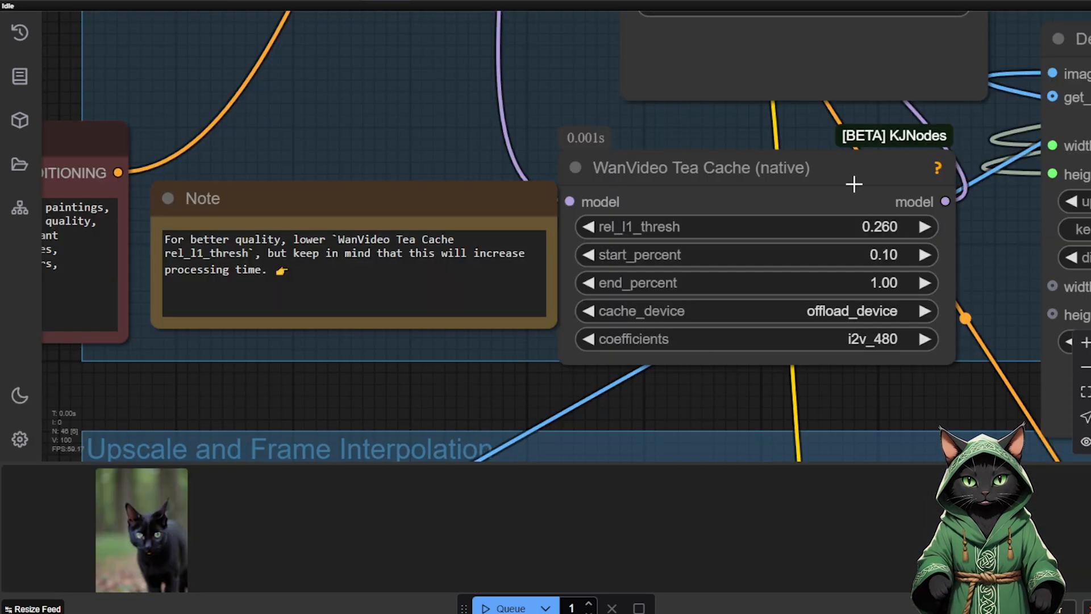
# Step: Bring up the WanVideo Tea Cache node's context menu to bypass it
pyautogui.rightClick(699, 167)
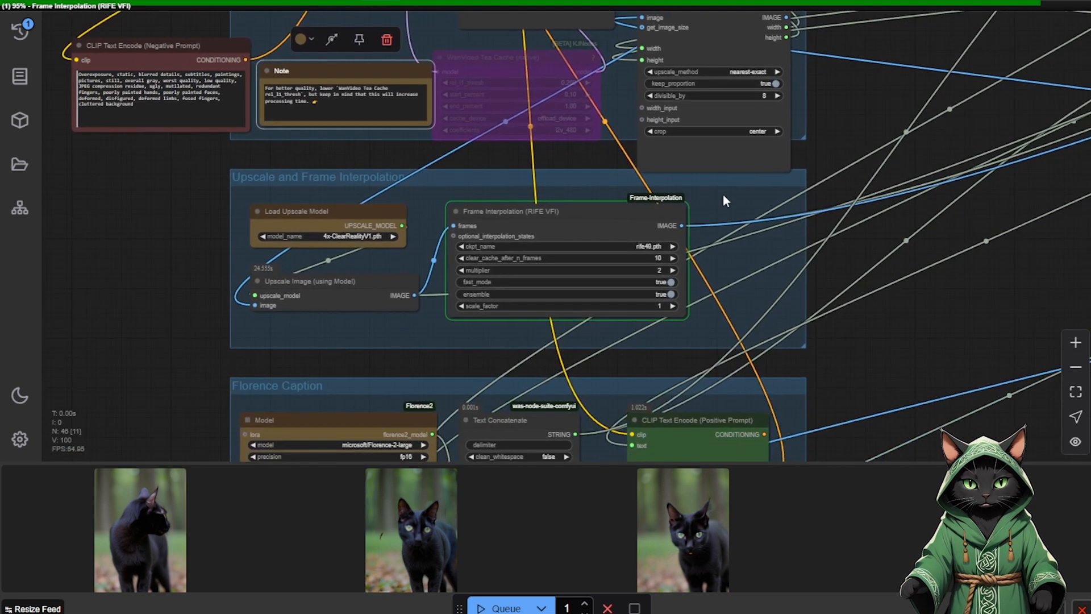
pyautogui.moveTo(931, 197)
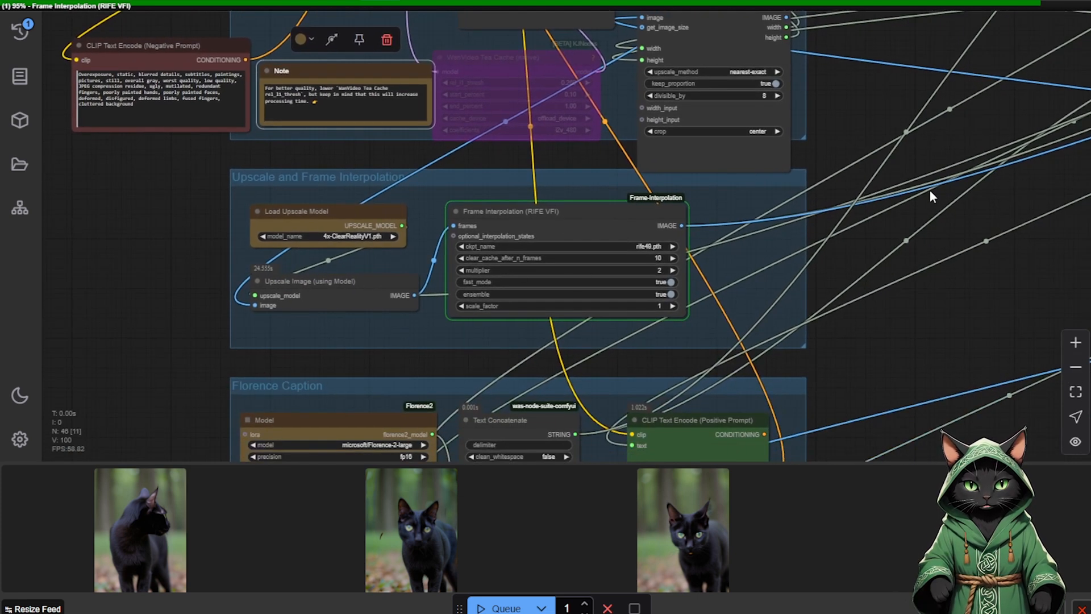
pyautogui.moveTo(911, 198)
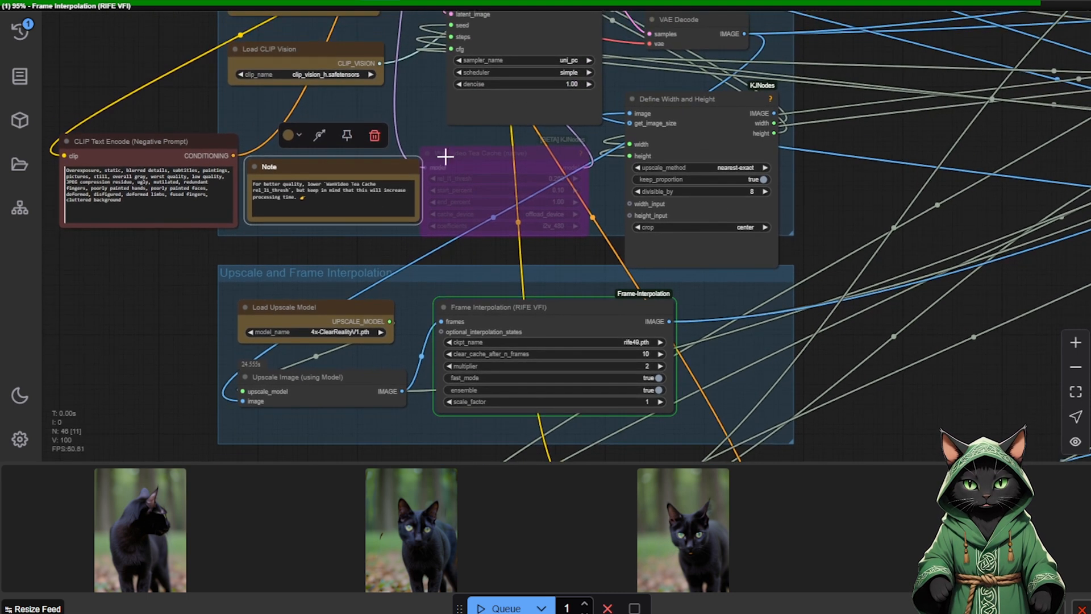
pyautogui.moveTo(581, 370)
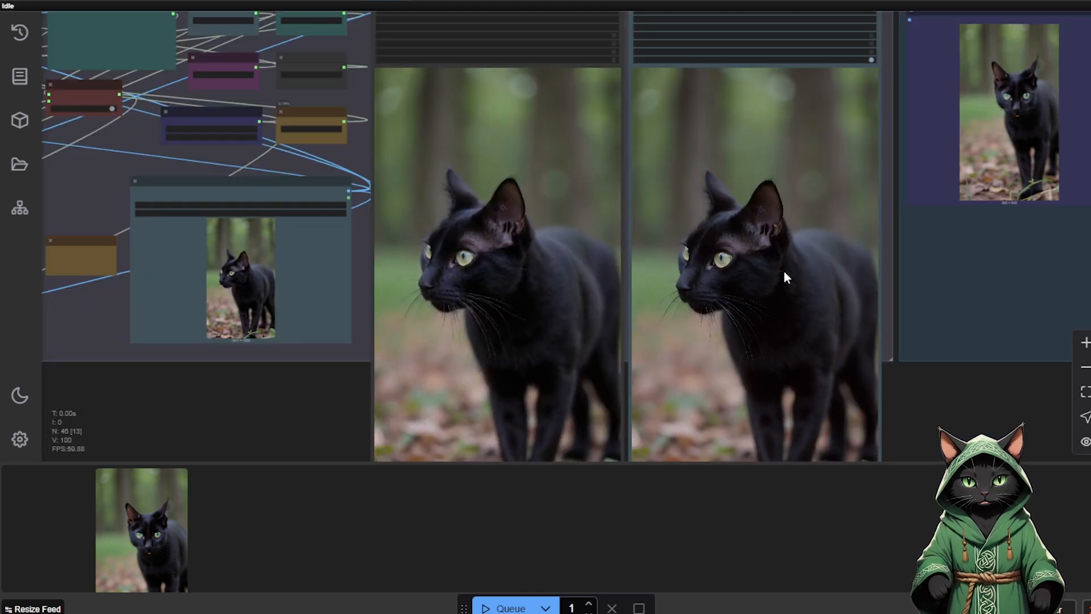
# Step: Drag across the preview to compare the original and upscaled cat videos side by side
pyautogui.moveTo(783, 277); pyautogui.dragTo(888, 417)
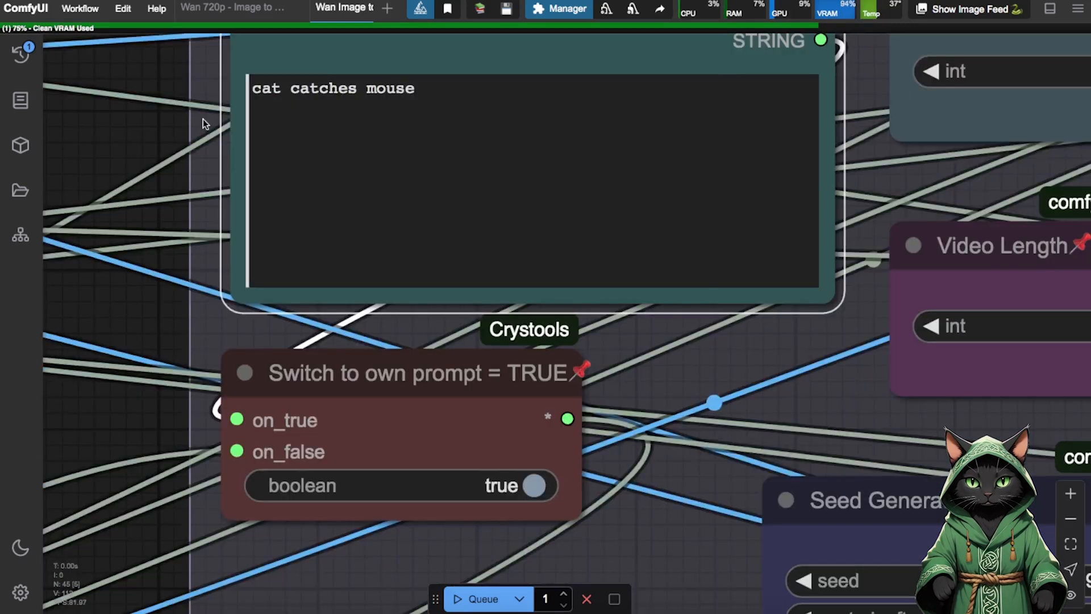
pyautogui.moveTo(466, 388)
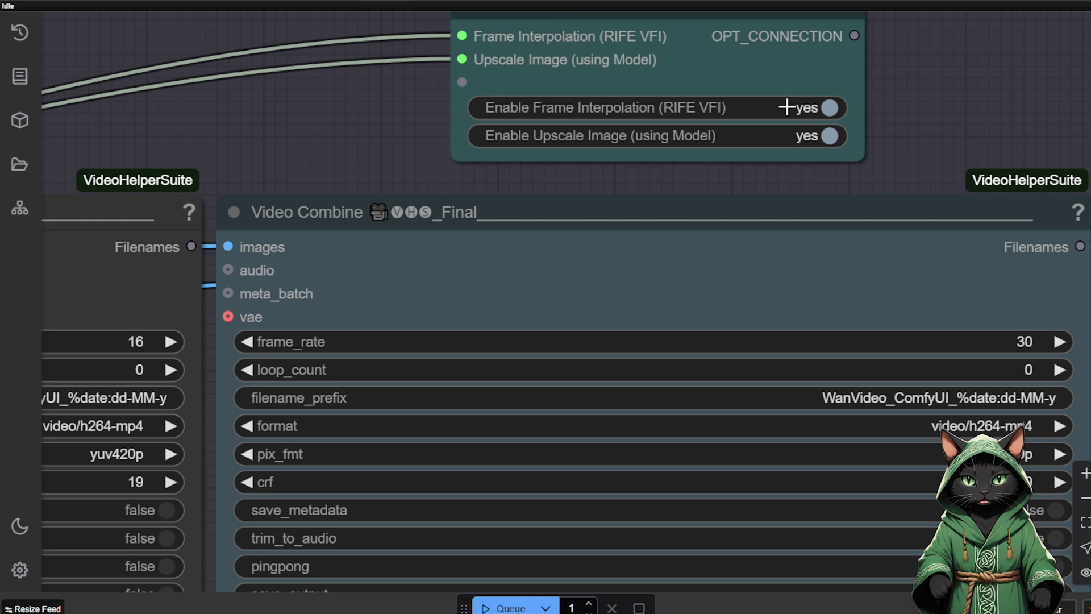
pyautogui.moveTo(800, 178)
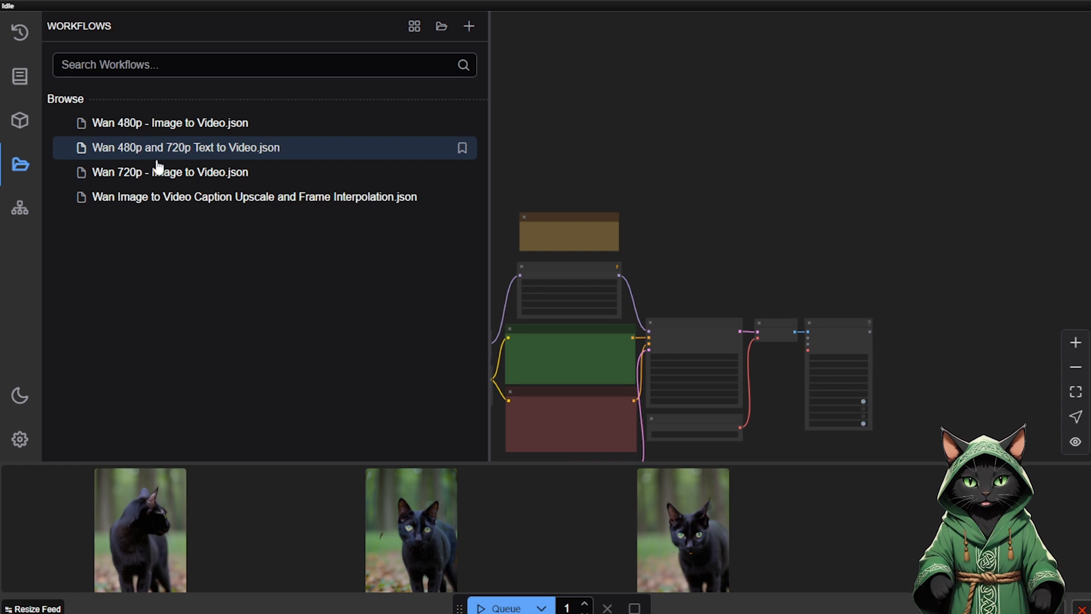
# Step: Load 'Wan 480p and 720p Text to Video.json' and scroll to its spaceship-corridor positive prompt
pyautogui.click(19, 165)
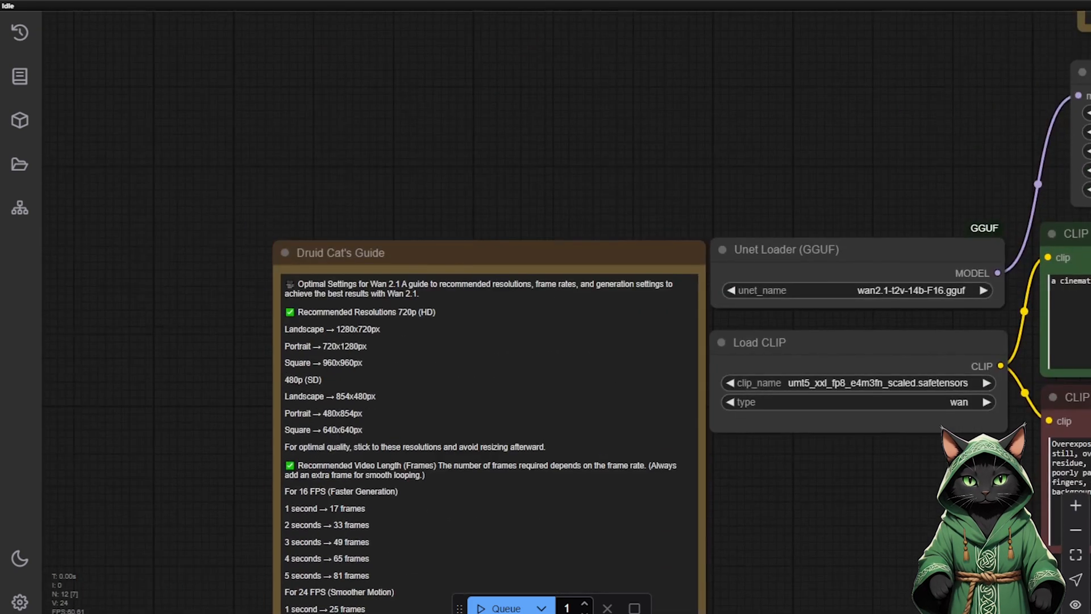
pyautogui.scroll(-3)
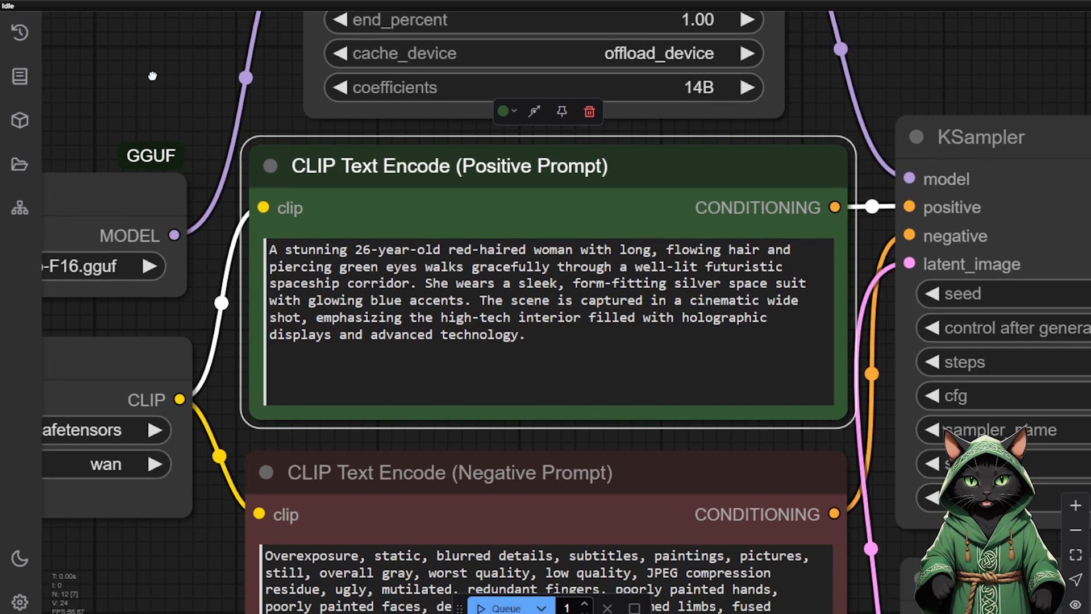
pyautogui.moveTo(779, 443)
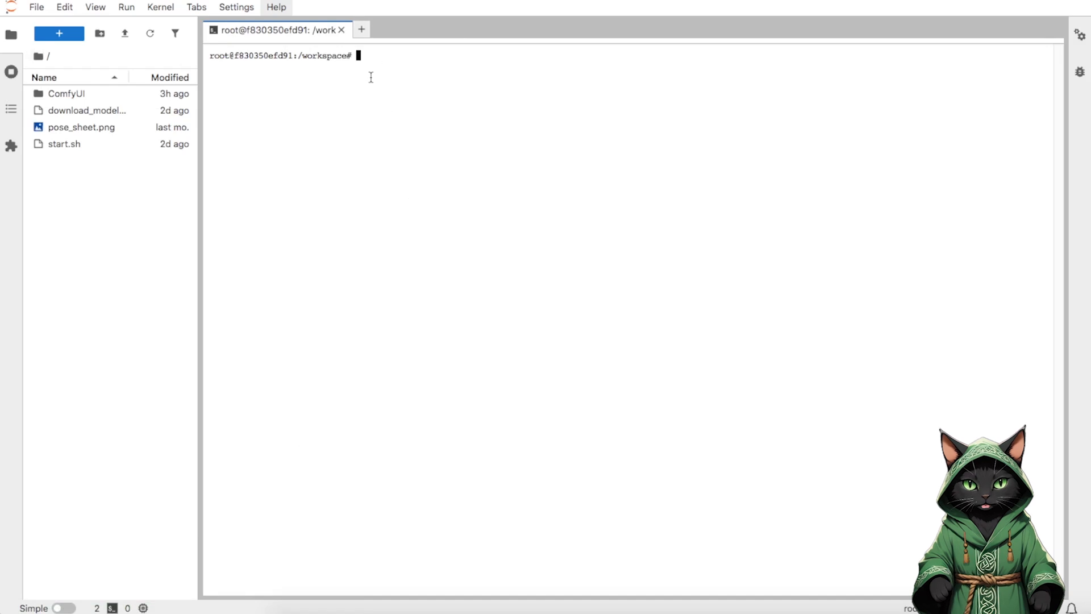
# Step: Run tar -czf archive.tar.gz /workspace/ComfyUI/output in the JupyterLab terminal
pyautogui.write('tar -czf archive.tar.gz /workspace/ComfyUI/output')
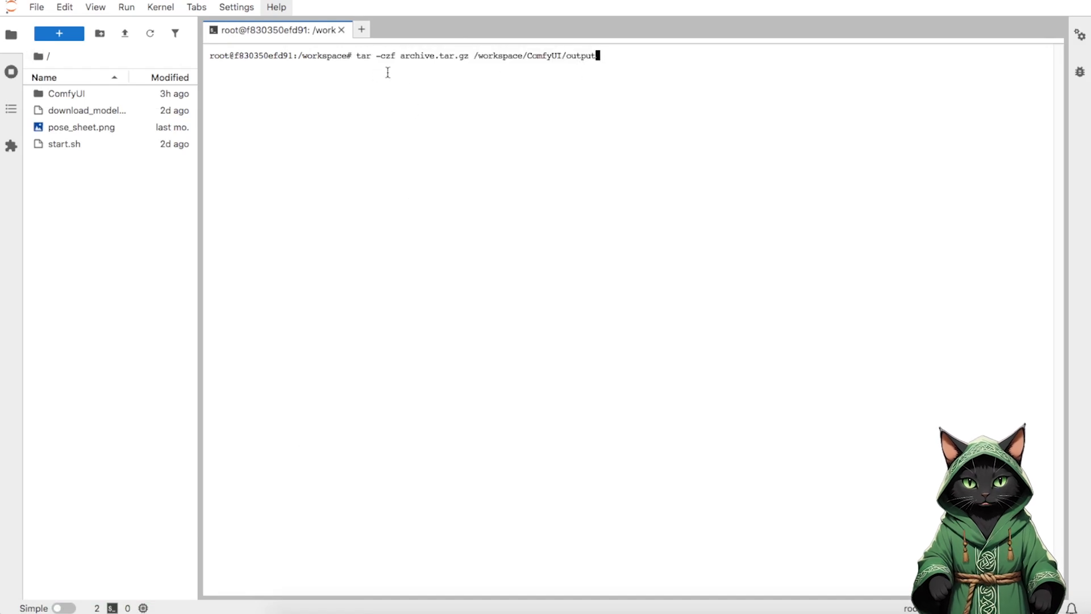
pyautogui.press('Enter')
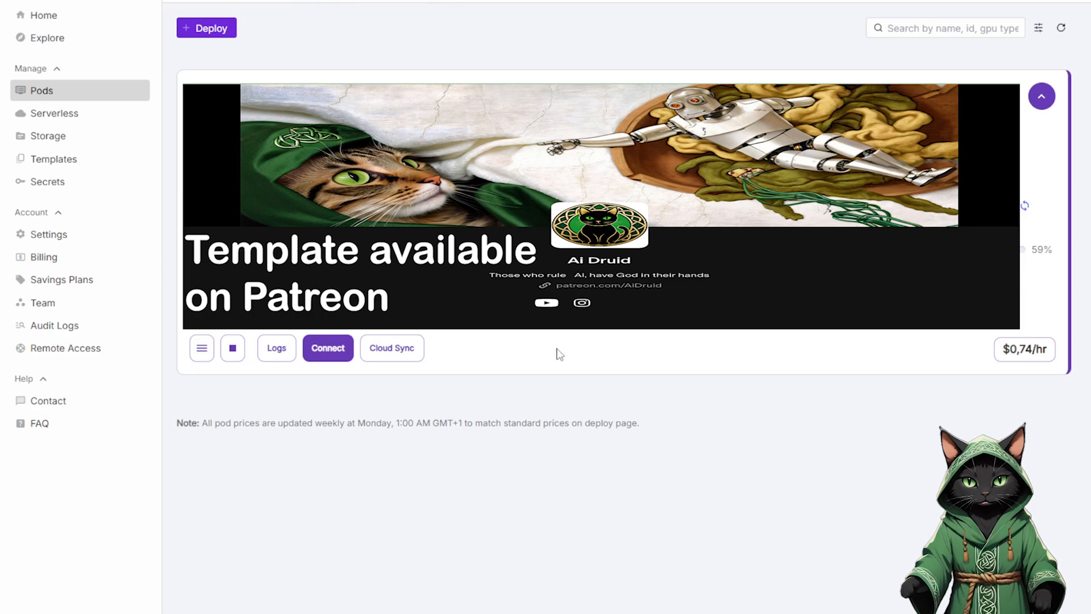
pyautogui.moveTo(232, 348)
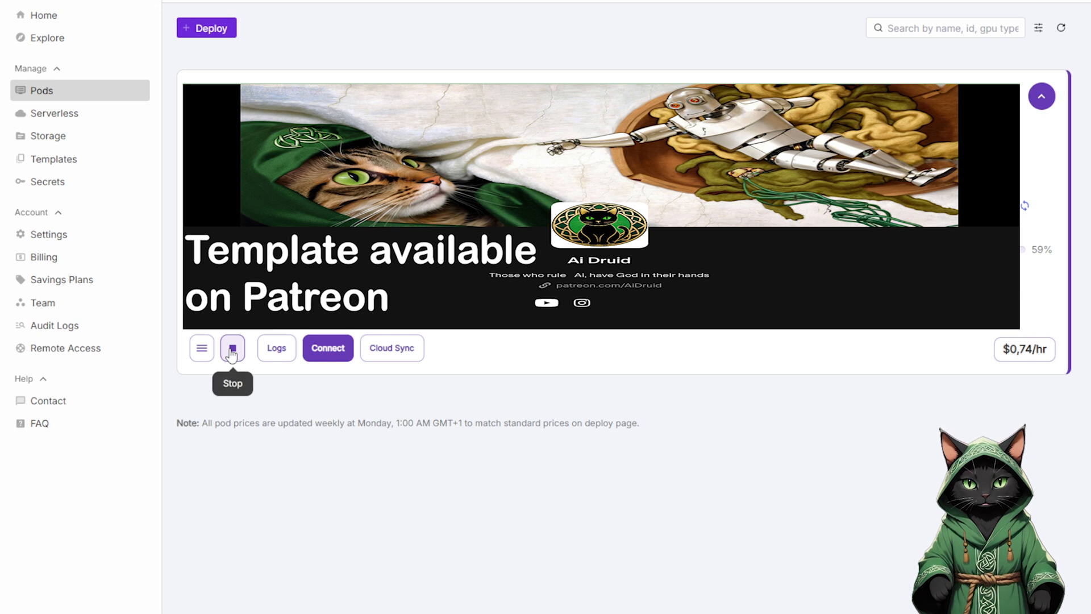
# Step: Stop the running $0.74/hr pod from its card on the Pods page
pyautogui.click(232, 348)
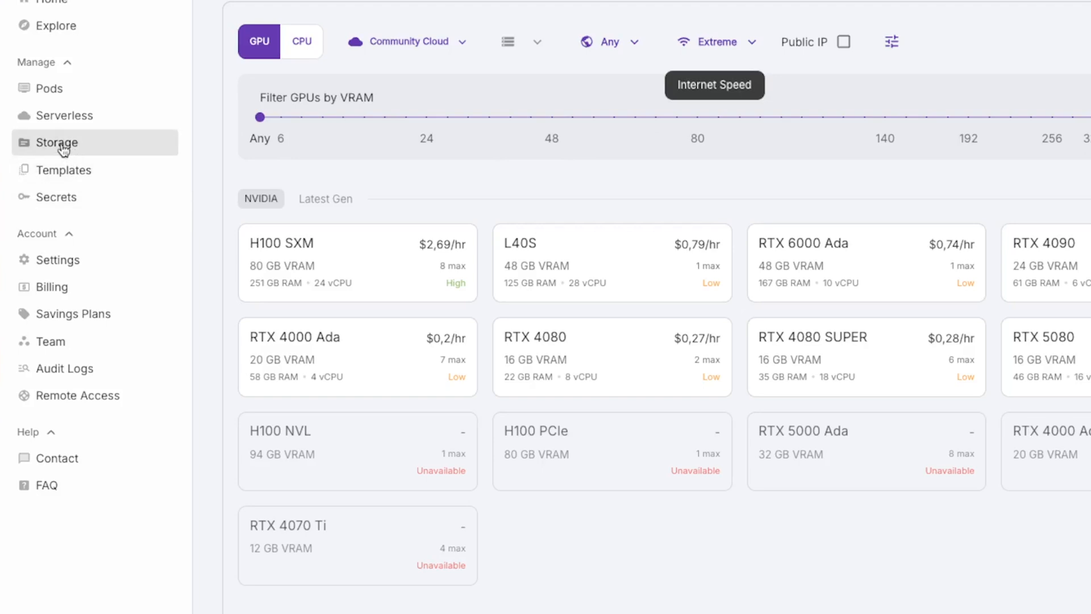
# Step: Start a new pod deployment from the 300 GB DRUIDCAT network volume in Storage
pyautogui.click(56, 142)
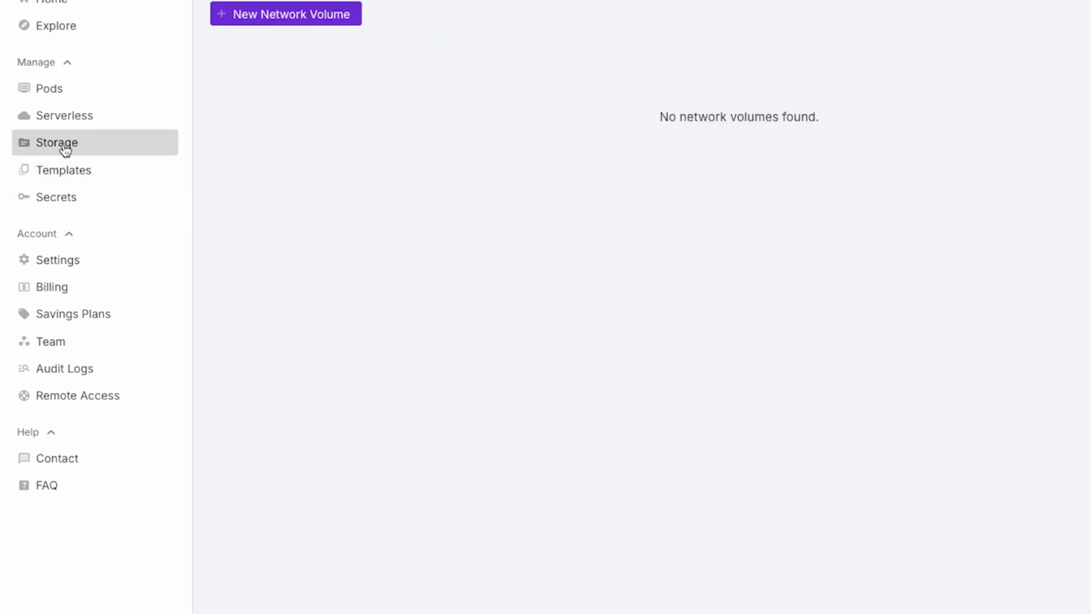
pyautogui.moveTo(233, 50)
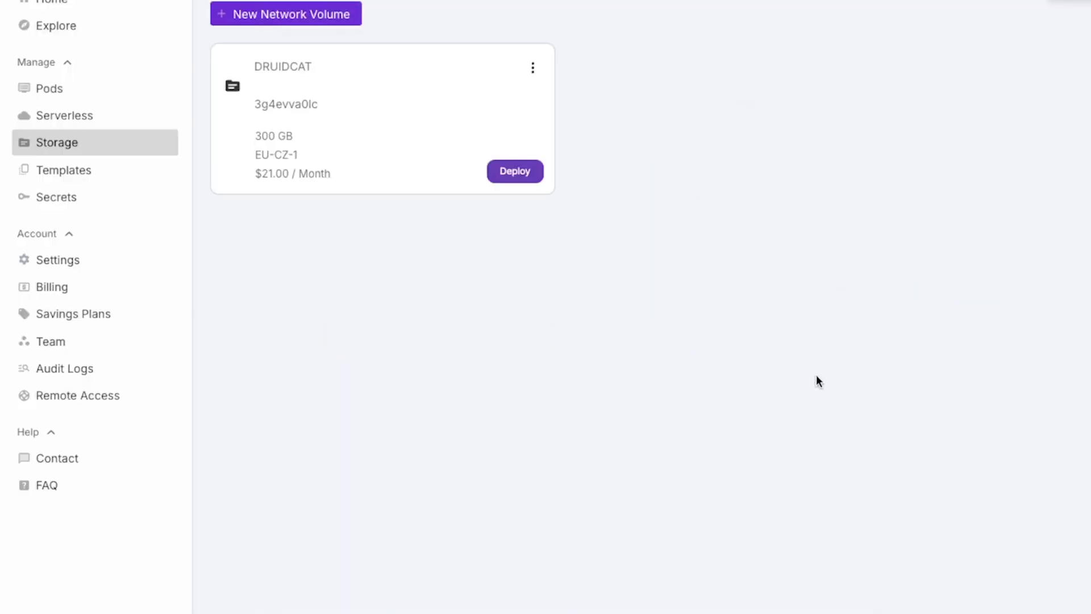
pyautogui.moveTo(277, 193)
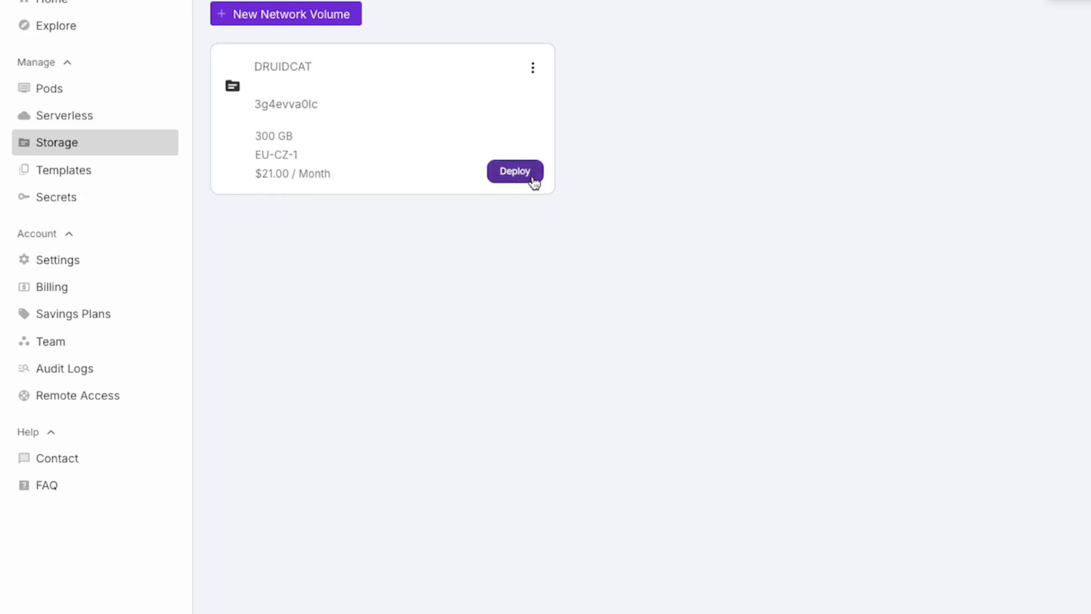
pyautogui.click(514, 172)
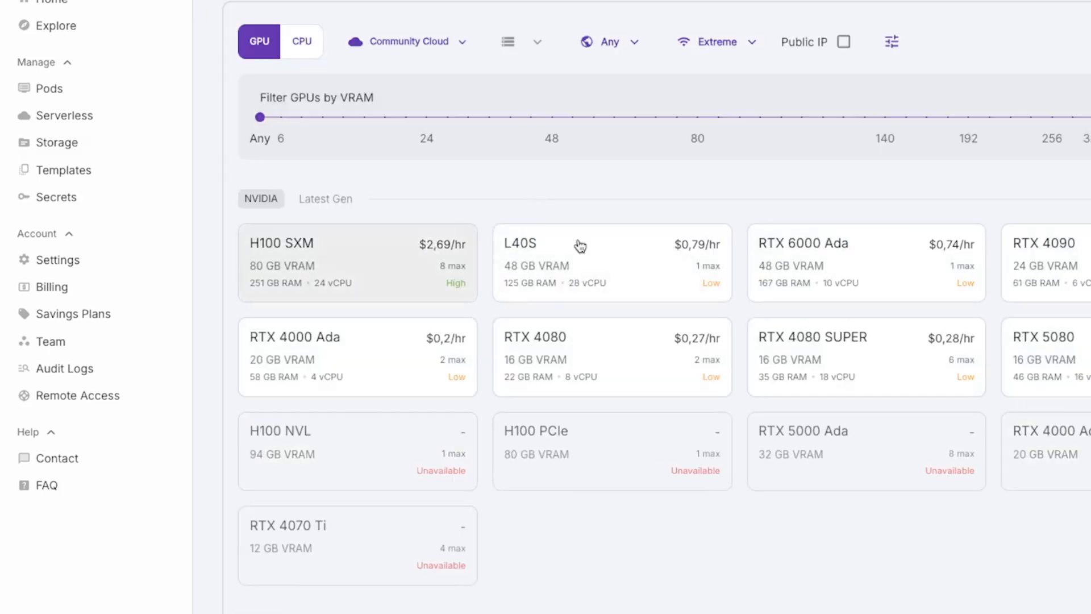